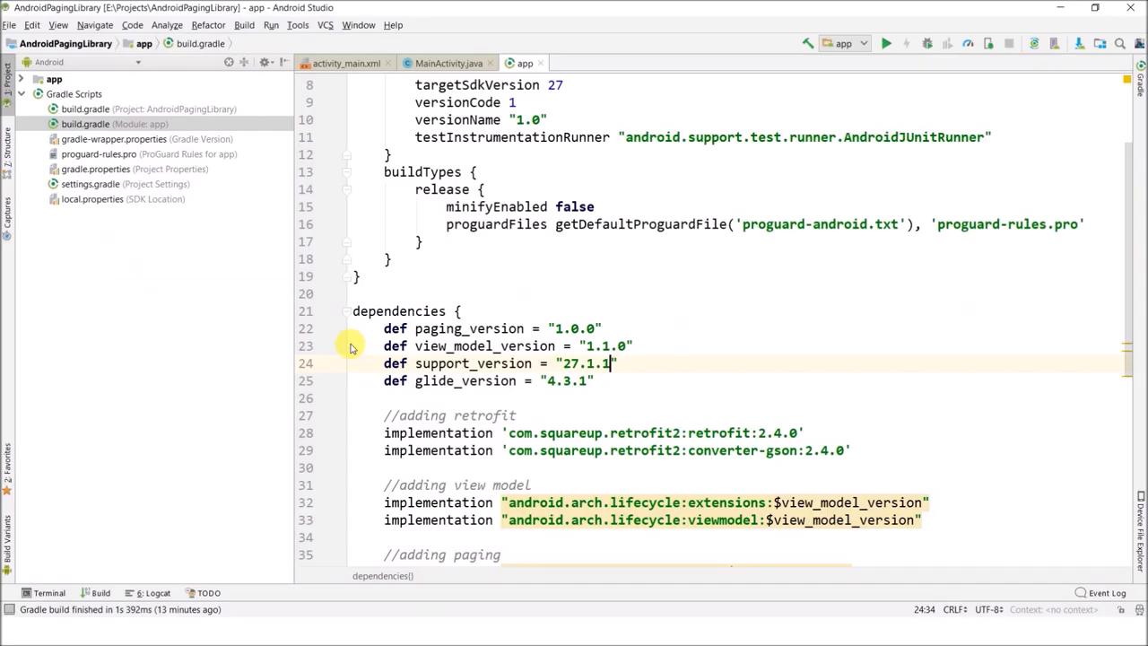
scroll("down", 3)
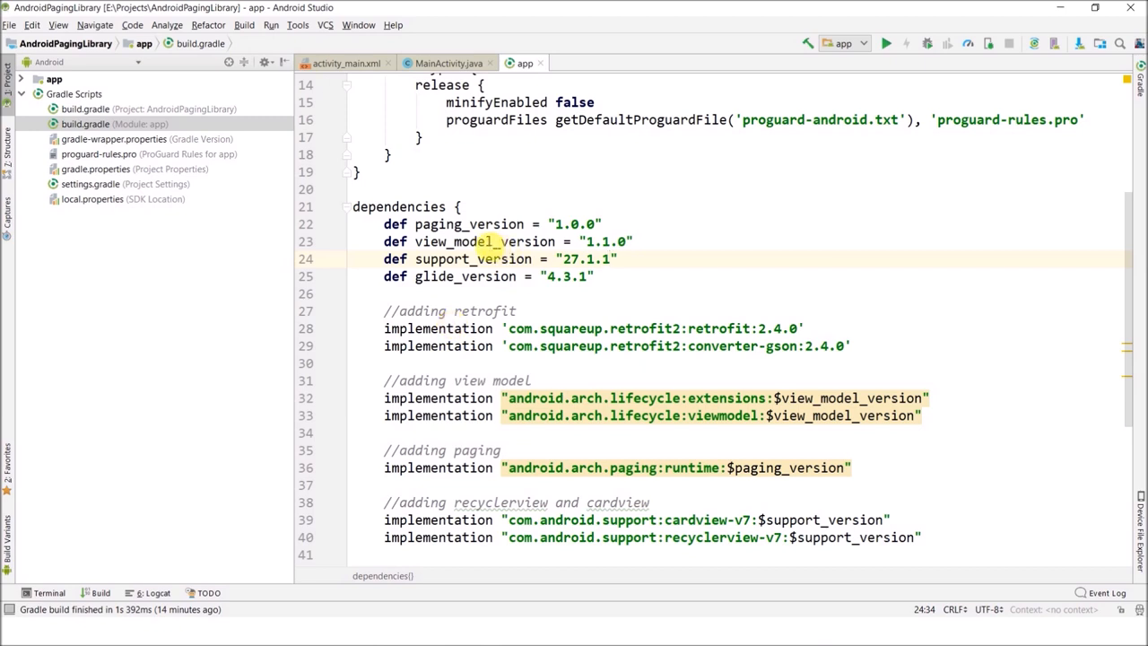
left_click_drag(384, 224, 631, 240)
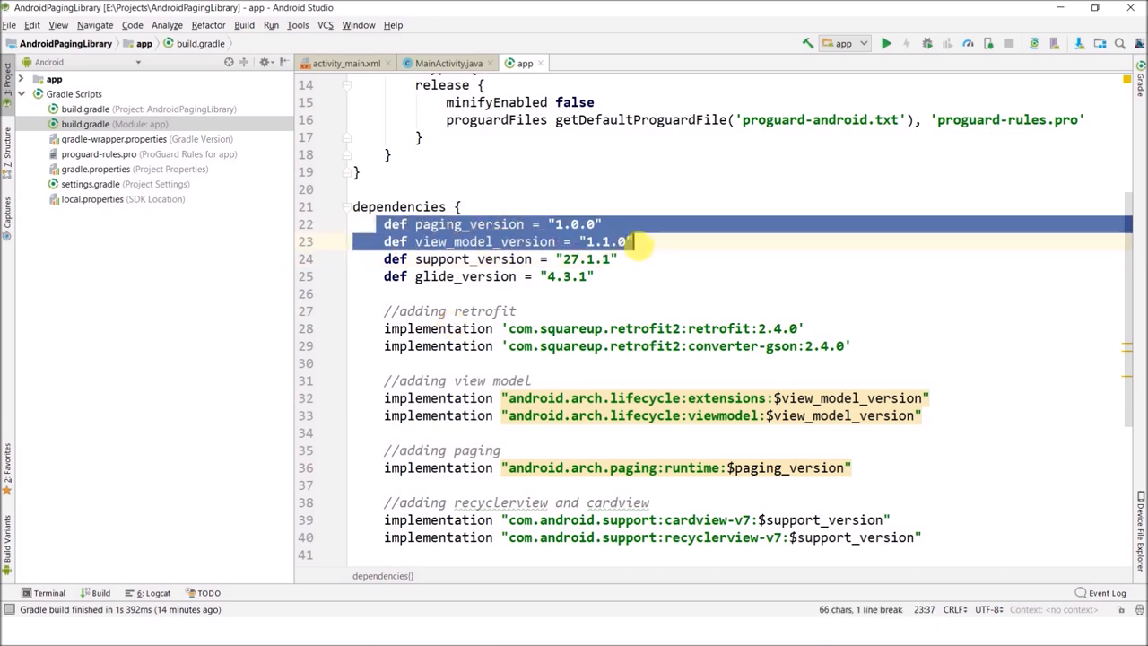
left_click(602, 224)
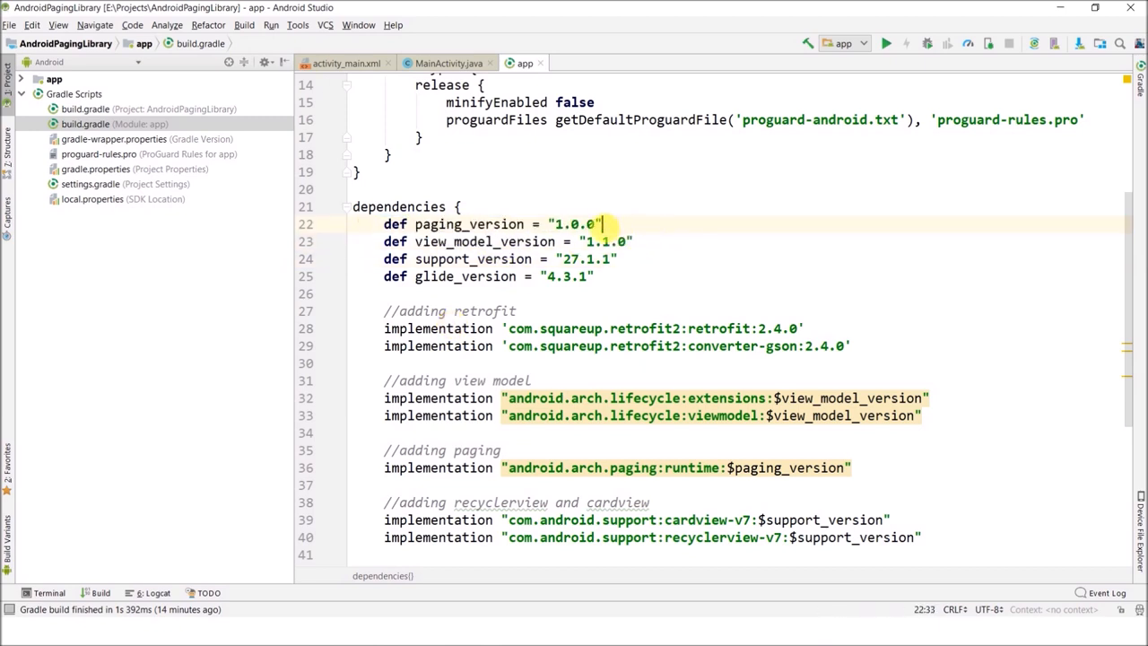
double_click(574, 222)
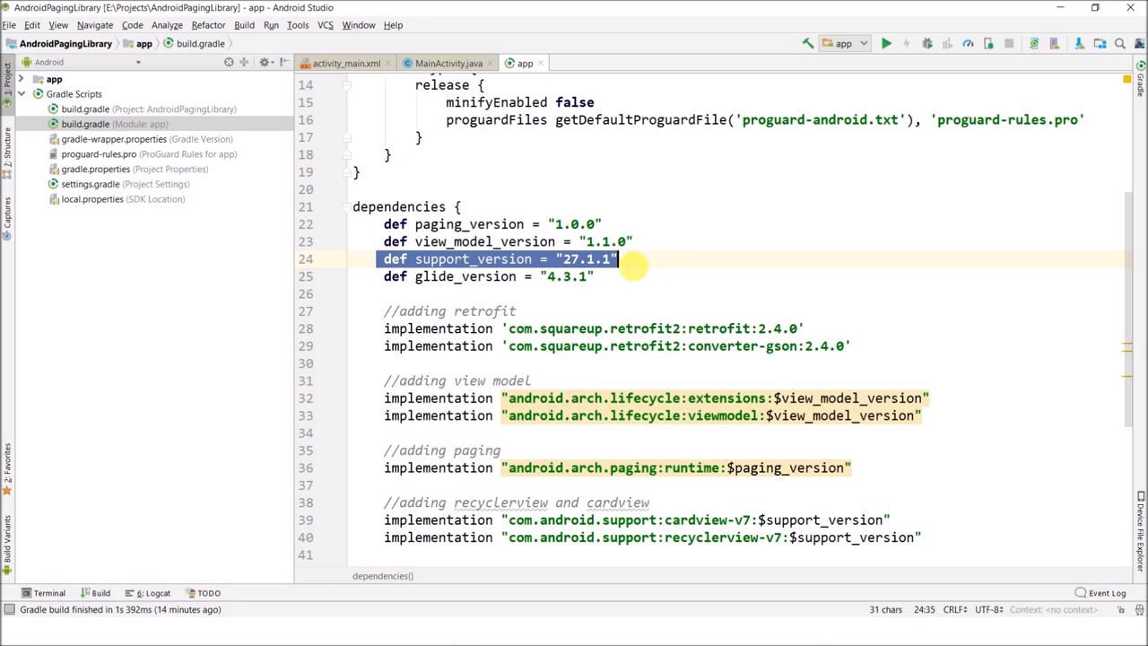
left_click(581, 258)
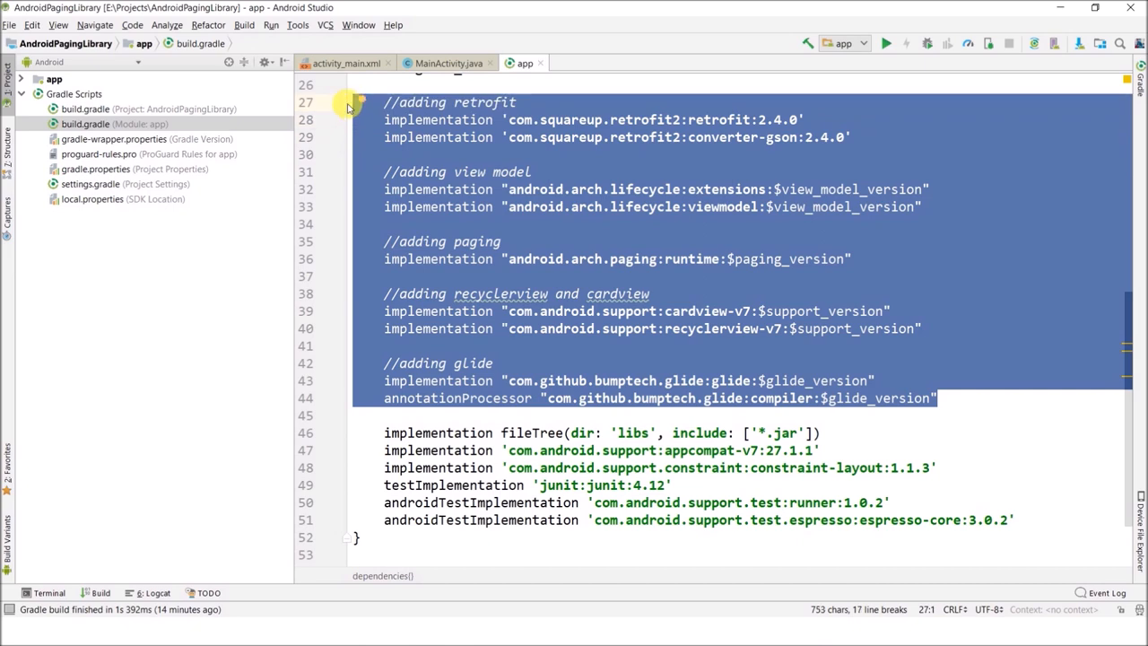
scroll("down", 3)
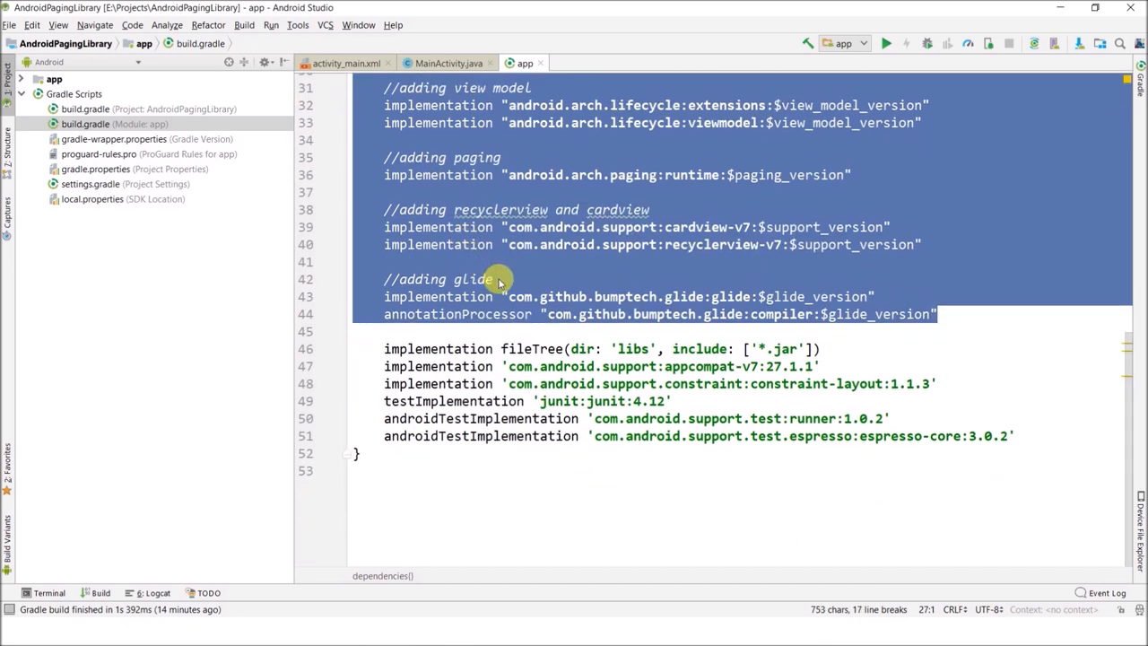